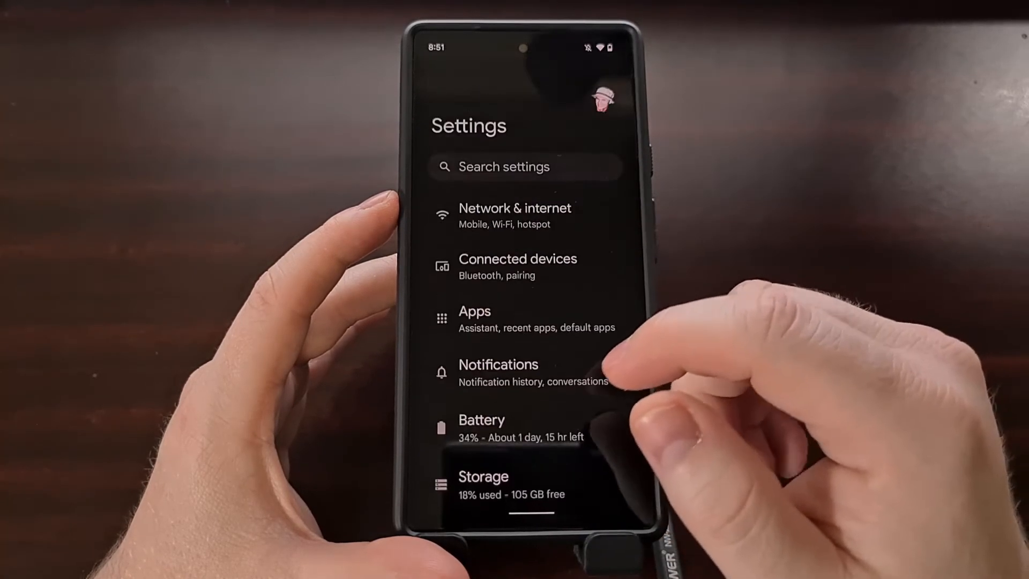
Scroll the main Settings list and go to the Display page
scroll("down", 3)
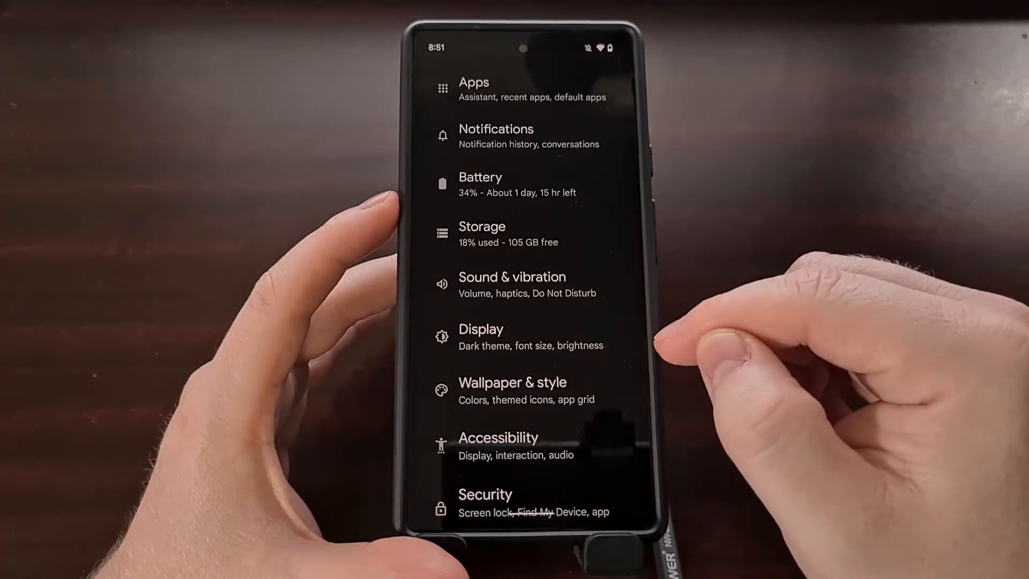
left_click(481, 336)
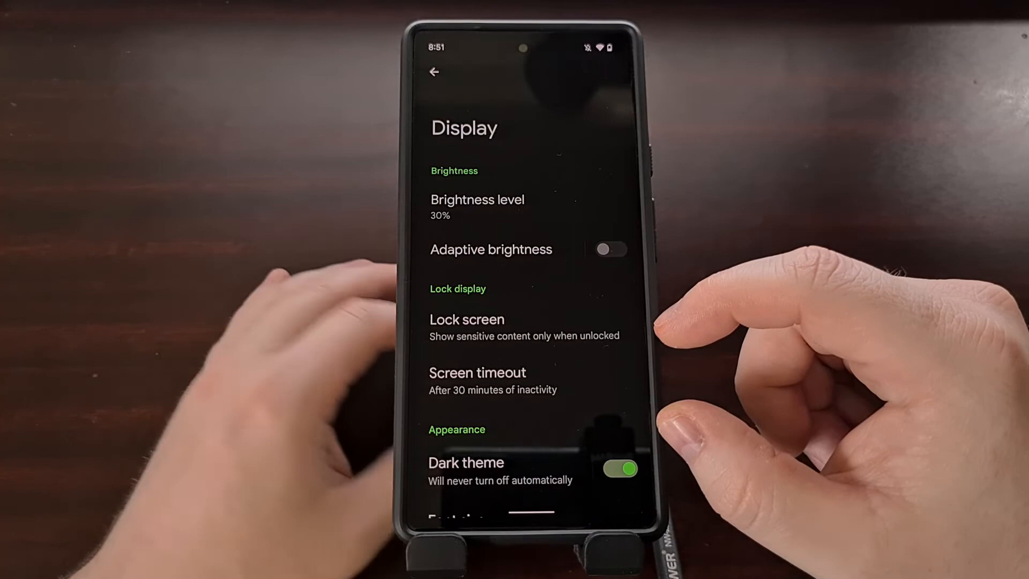
On the Lock screen page, turn off the Double-line clock toggle
left_click(466, 327)
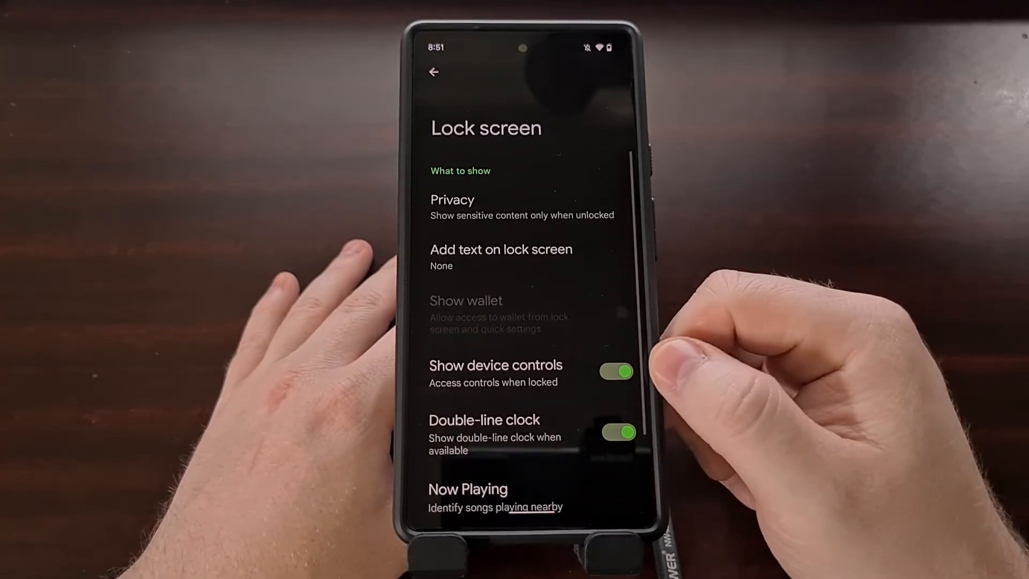
scroll("down", 3)
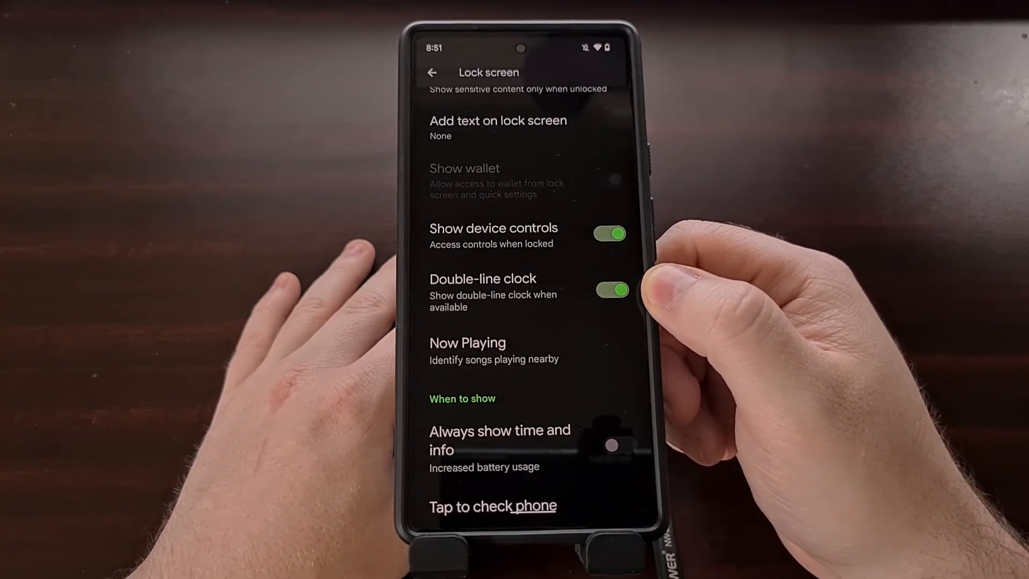
left_click(609, 290)
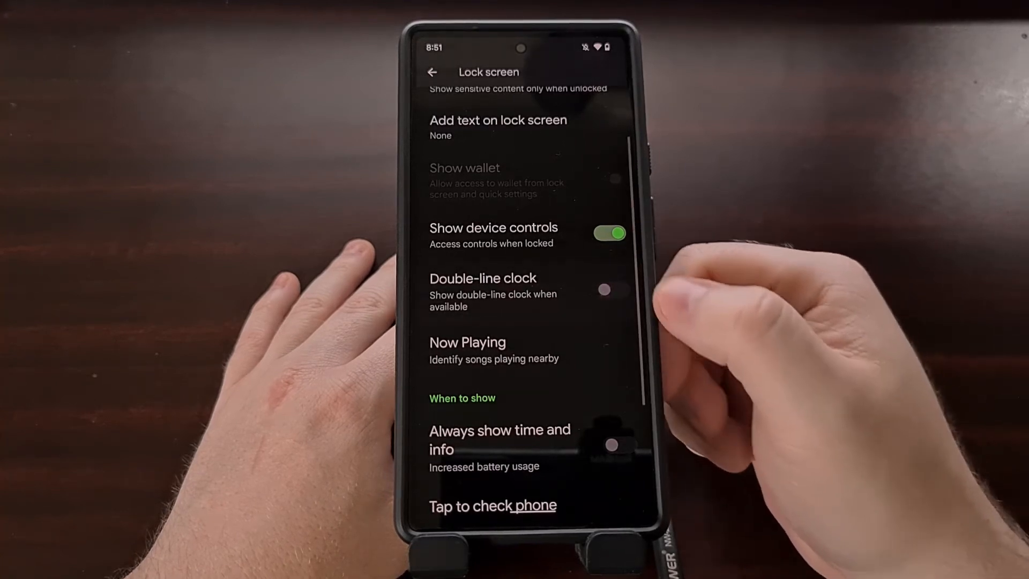